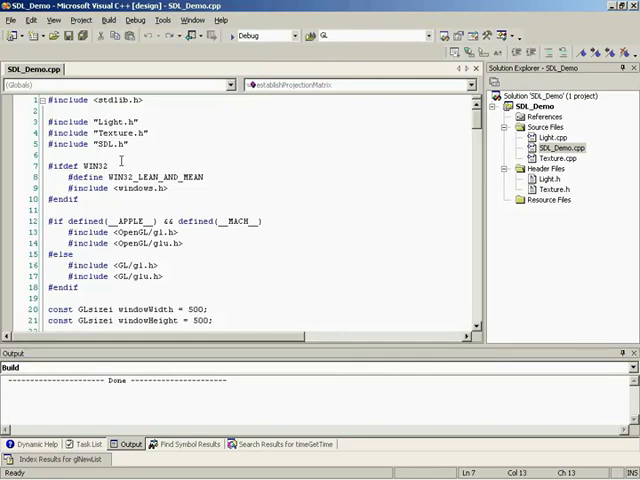
Step: Create GLEngine.h under Header Files and GLEngine.cpp under Source Files in SDL_Demo
right_click(550, 169)
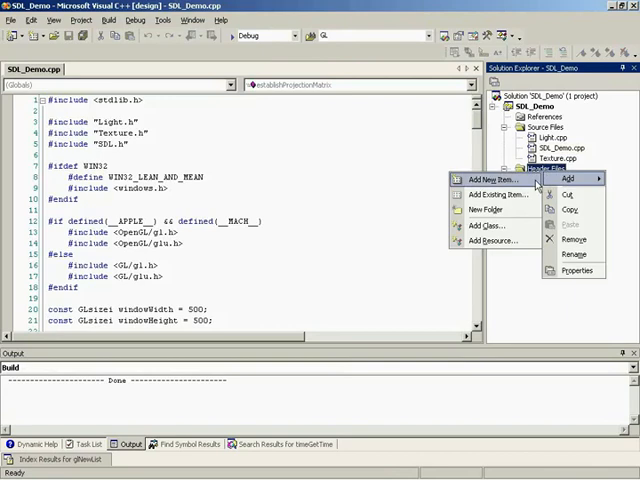
left_click(490, 180)
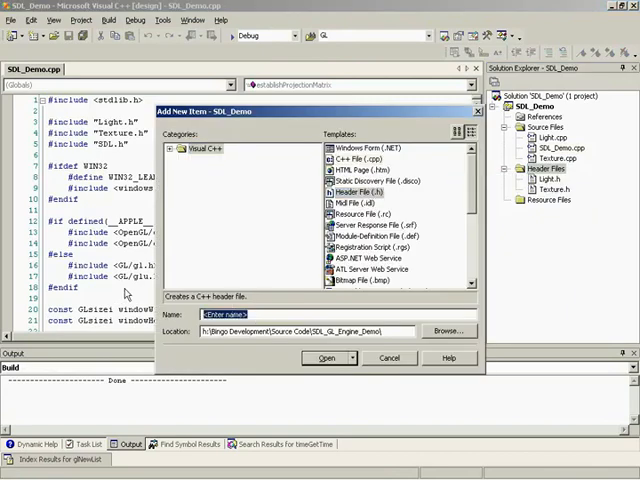
type("GLEng")
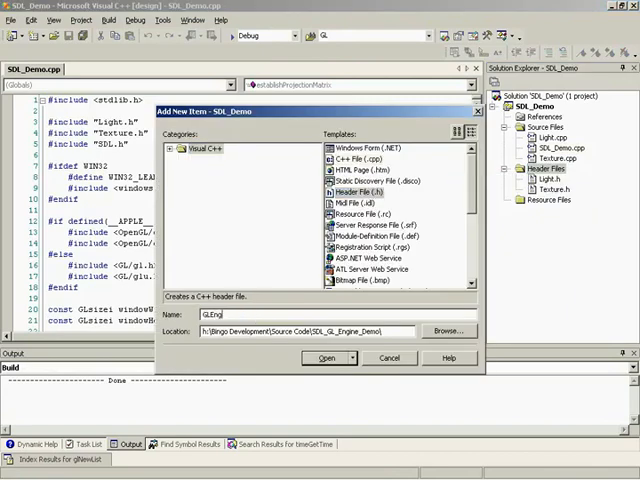
left_click(327, 358)
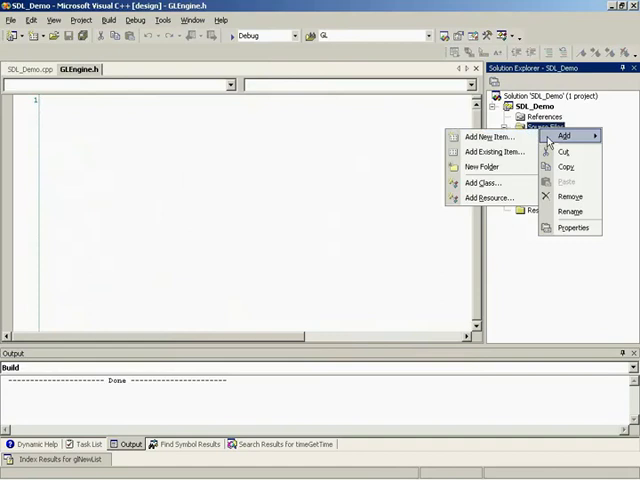
left_click(489, 137)
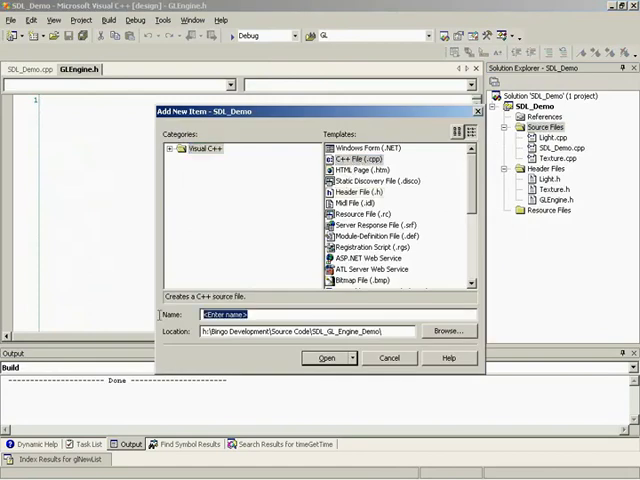
left_click(326, 358)
type("#")
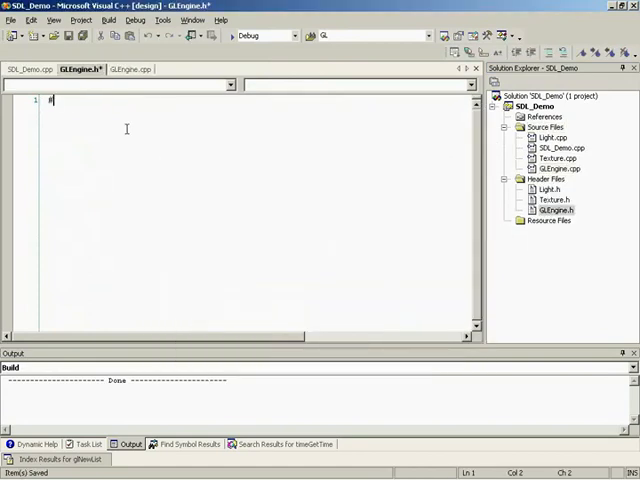
Step: Add a GL_ENGINE_H include guard and move the OpenGL, Light.h and Texture.h includes into GLEngine.h
type("ifndef GL_ENGINE_H")
type("#define GL_ENGINE_H")
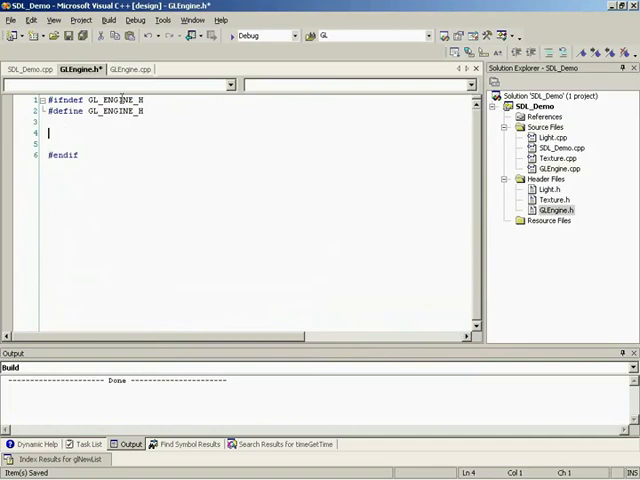
left_click(30, 69)
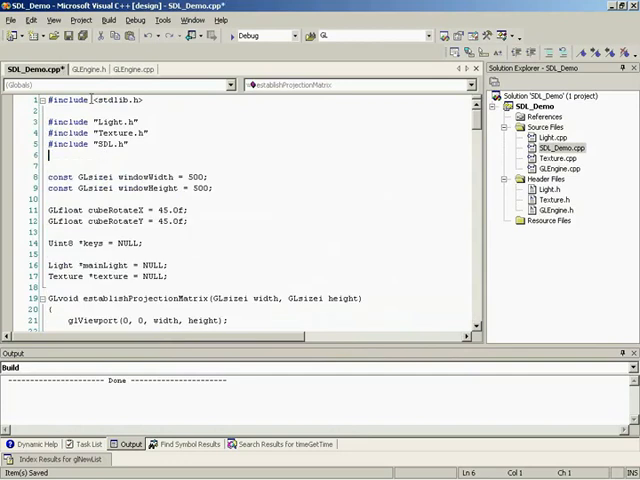
left_click(85, 68)
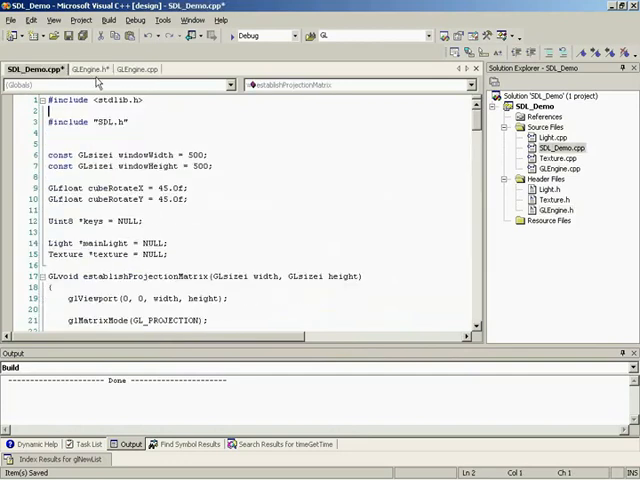
left_click(87, 68)
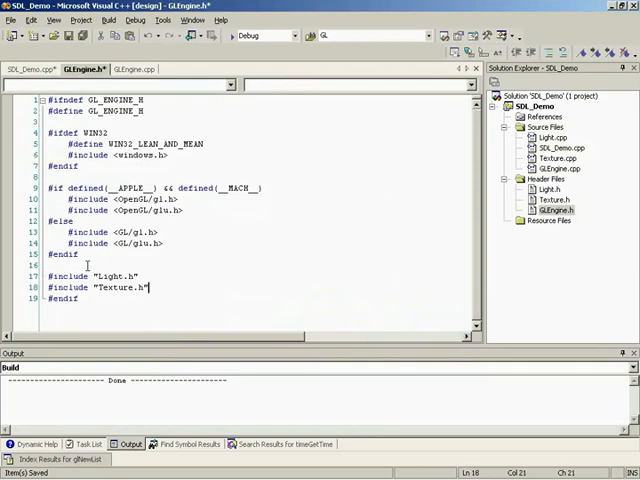
left_click(34, 69)
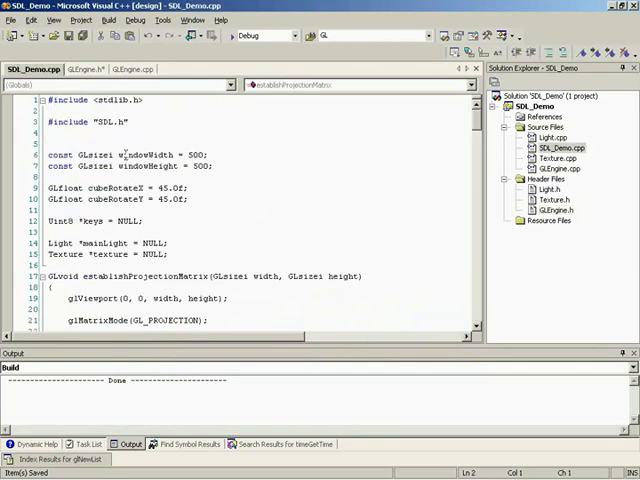
type("#include \"Texture.h")
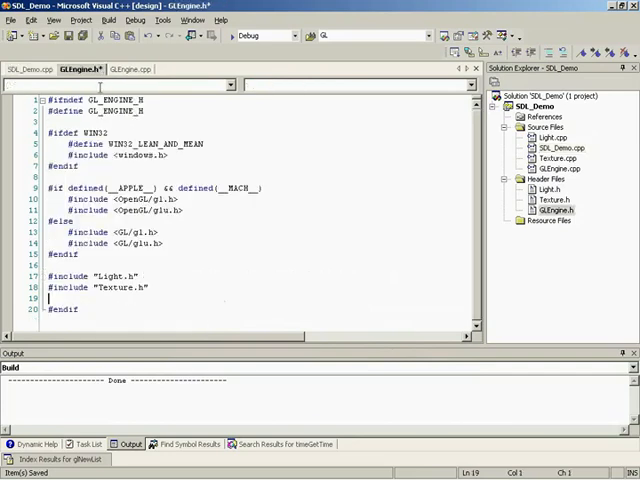
Step: Declare class GLEngine { }; in GLEngine.h and include "GLEngine.h" in SDL_Demo.cpp
type("class GLEngine")
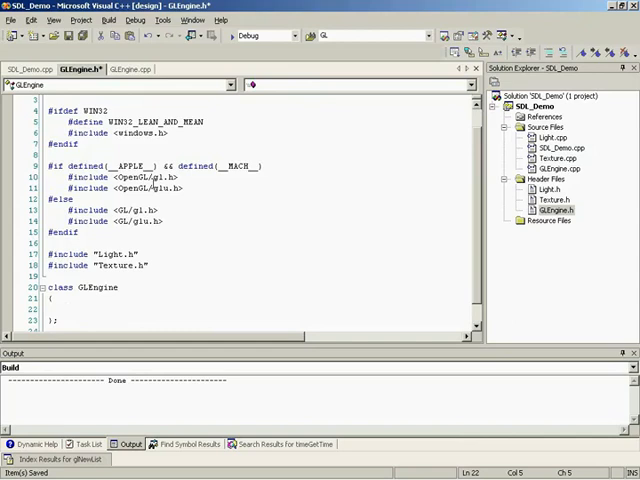
left_click(63, 308)
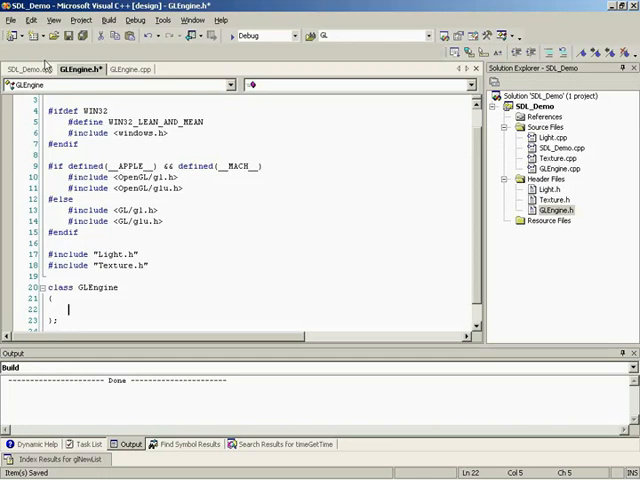
left_click(30, 69)
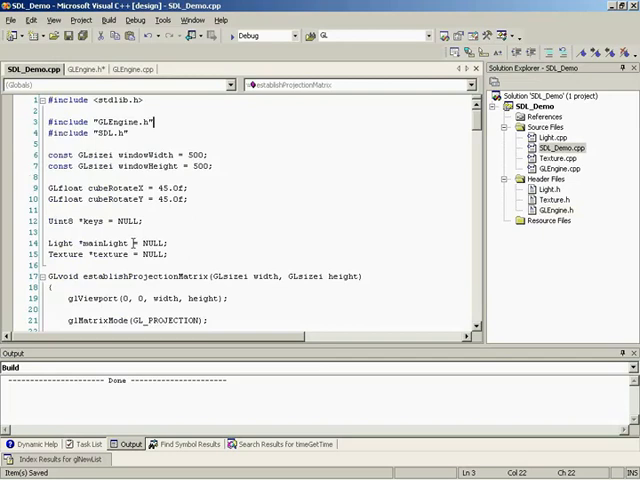
Step: Declare a global GLEngine *engine = NULL; in SDL_Demo.cpp
left_click(150, 255)
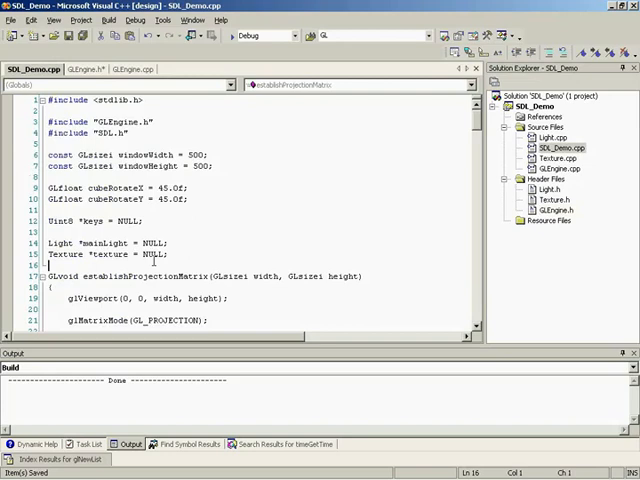
type("GLEngine")
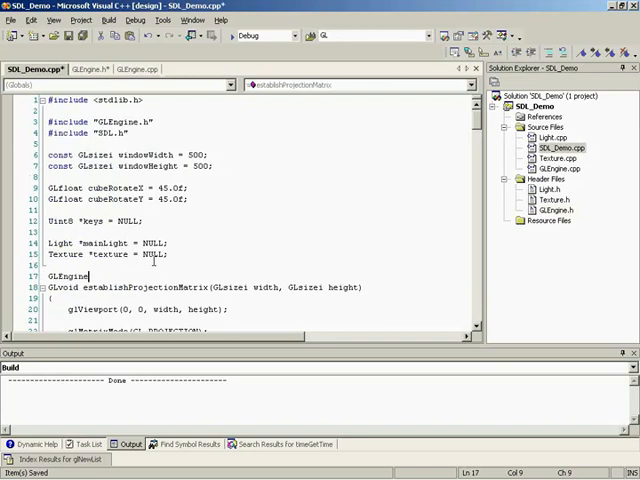
type("*engine")
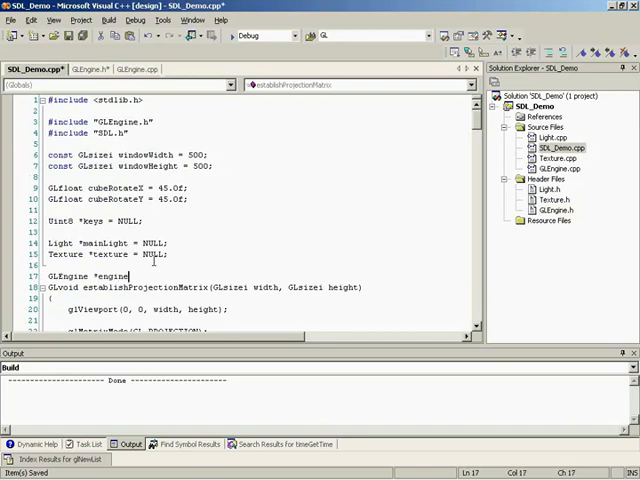
type("= NULL")
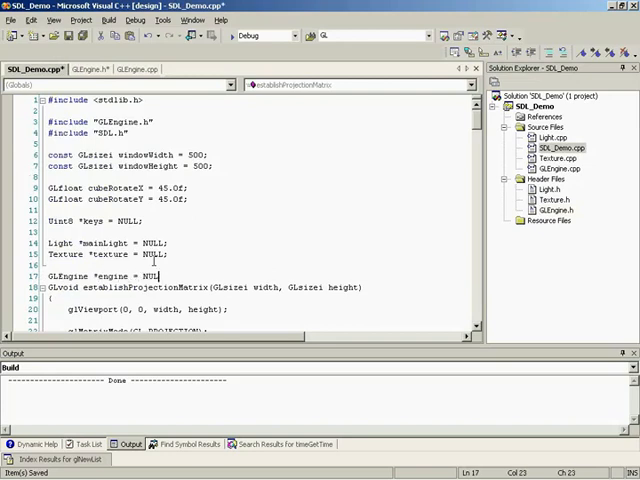
Step: Create the engine with new GLEngine() in initGL and delete it before SDL_Quit
scroll("down", 3)
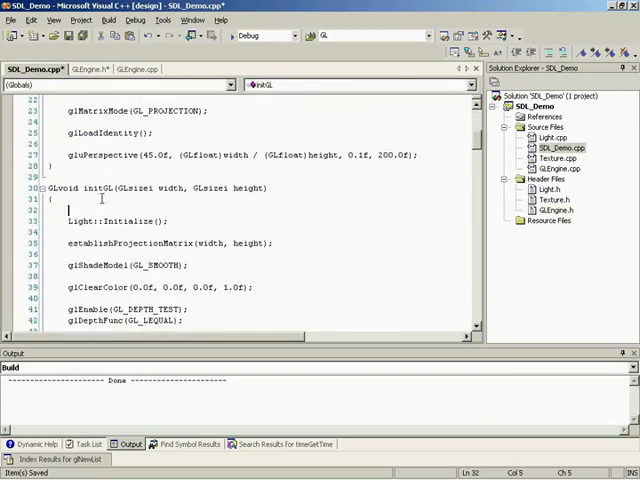
type("engine")
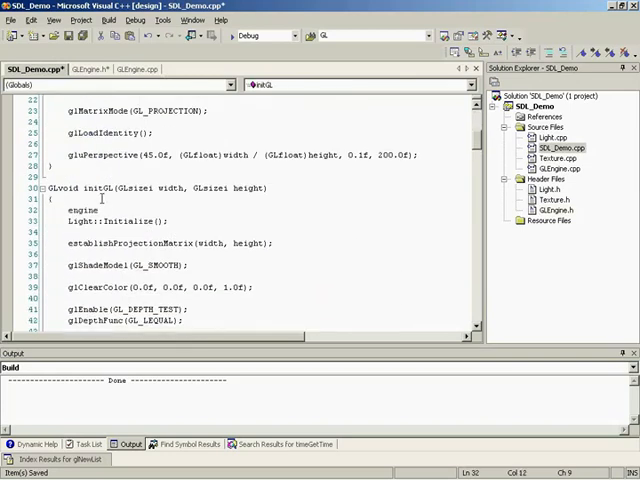
type("= new GLEngine();")
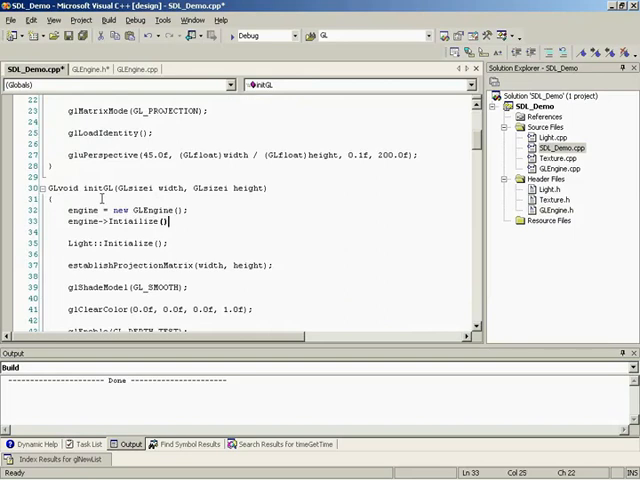
scroll("down", 3)
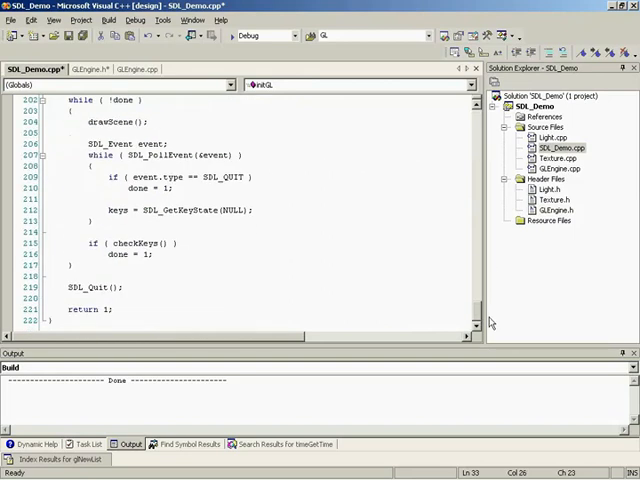
type("dele")
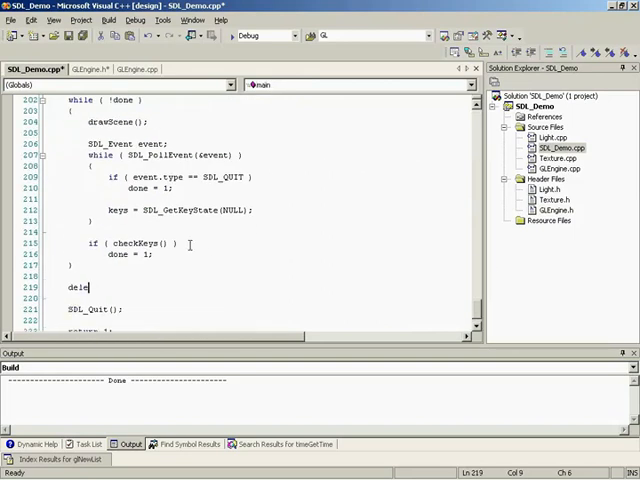
type("te engine;")
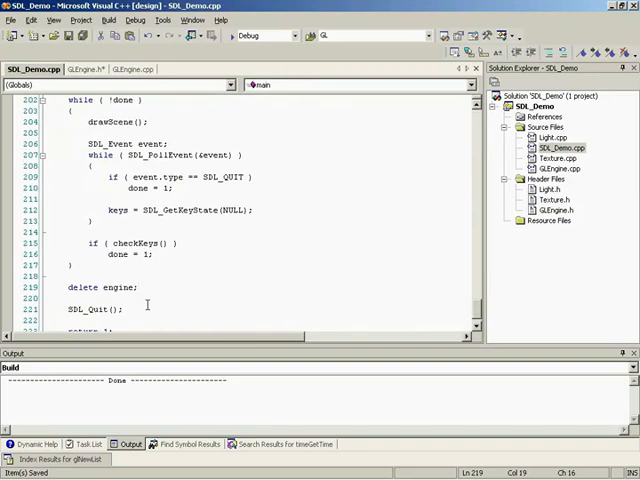
mouse_move(478, 320)
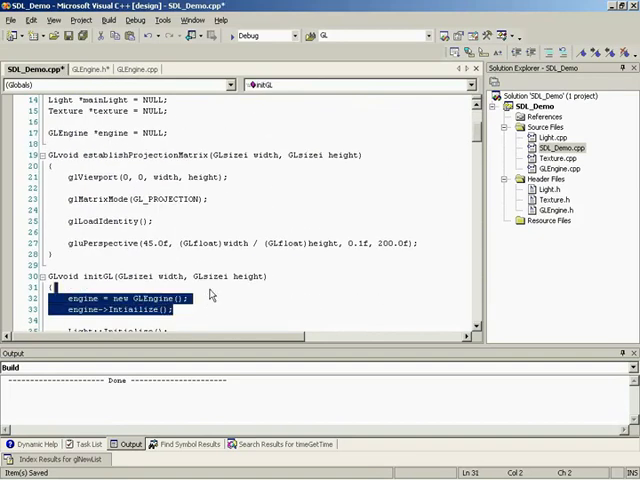
Step: In initGL, call GLEngine::getEngine()->Intialize(width, height) instead of Light::Initialize()
scroll("up", 3)
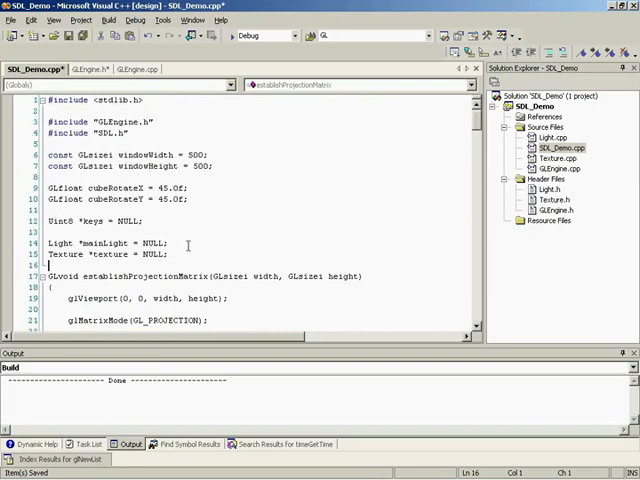
scroll("down", 3)
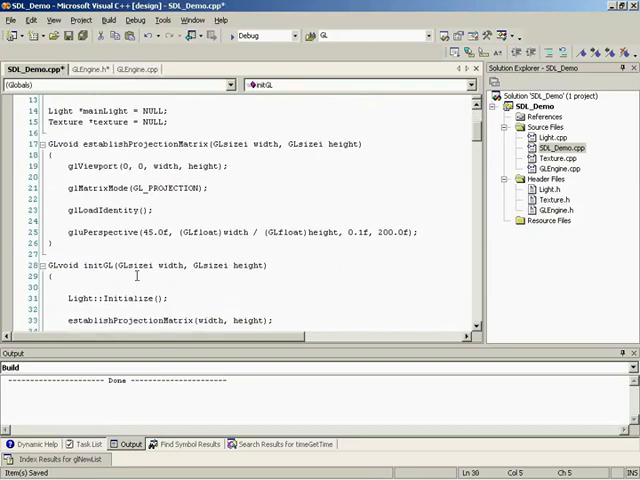
type("GLEngine")
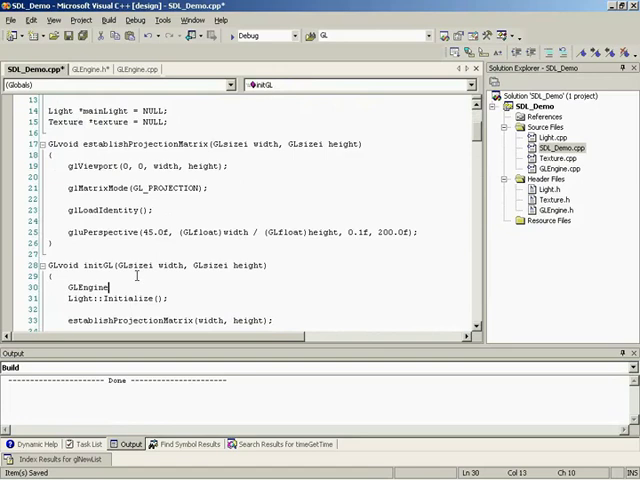
type("::getEngine()->")
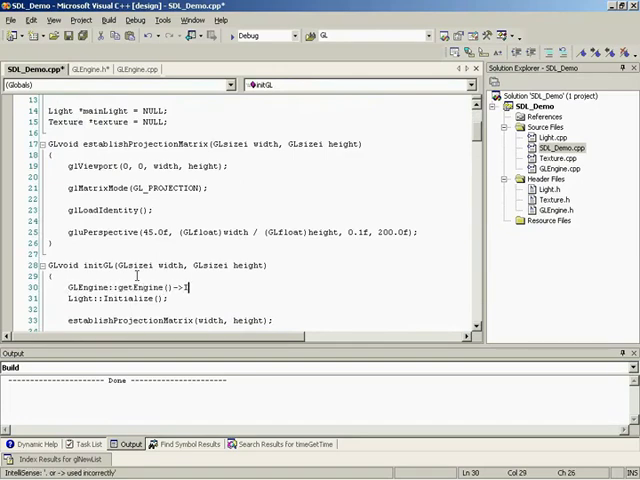
type("Intialize")
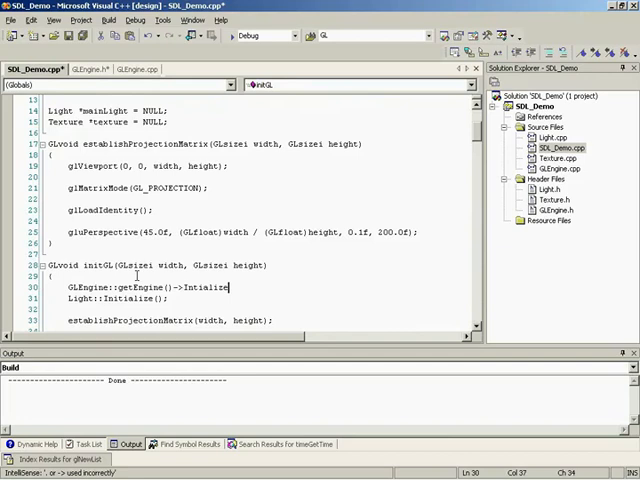
type("(width, height);")
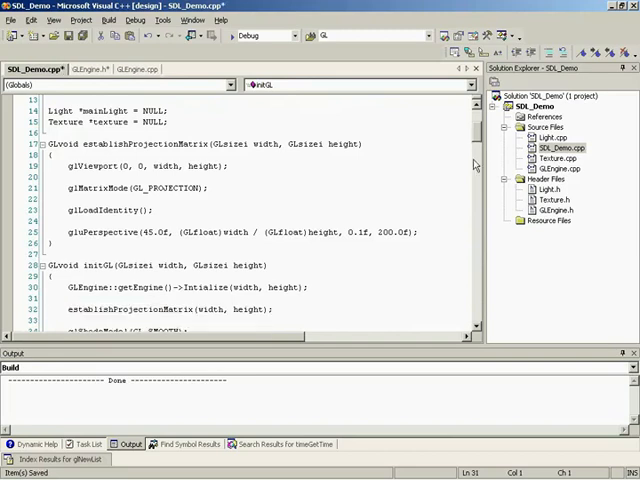
Step: Add GLEngine::Uninitialize() before SDL_Quit in main
scroll("down", 3)
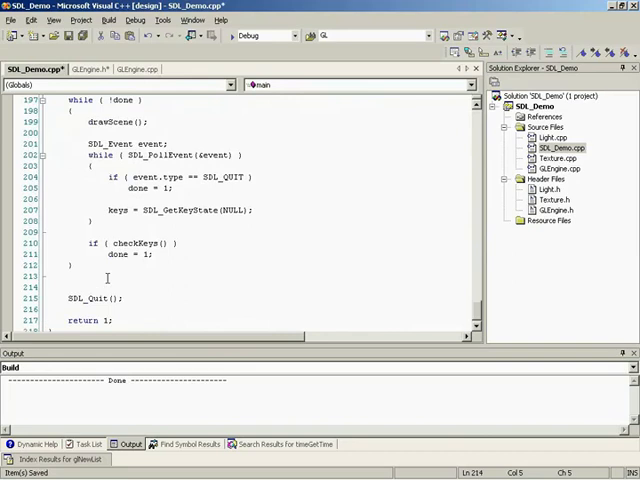
type("GLEngine::Un")
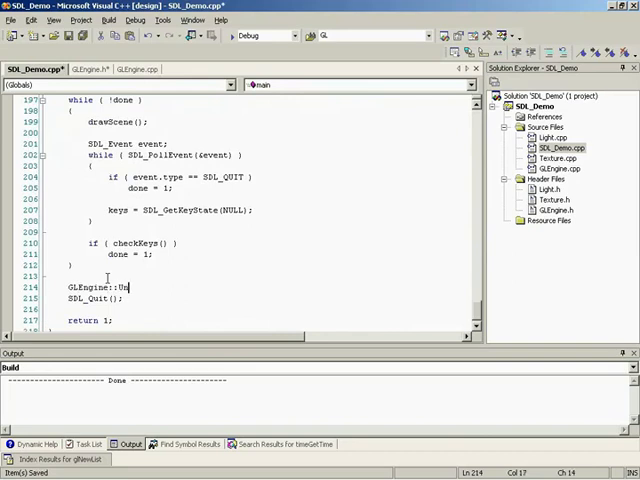
type("initialize();")
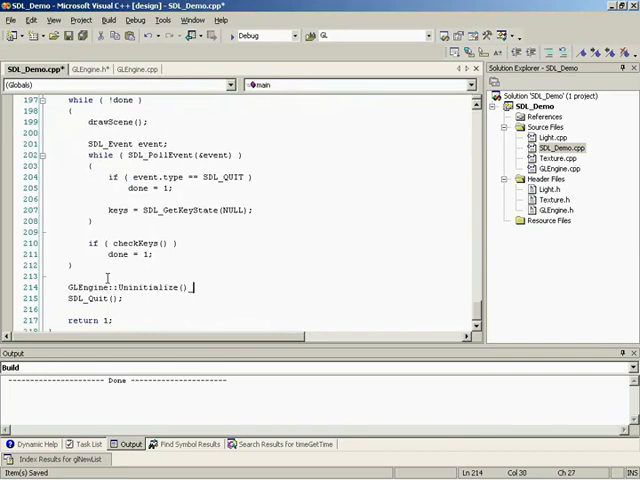
key("Return")
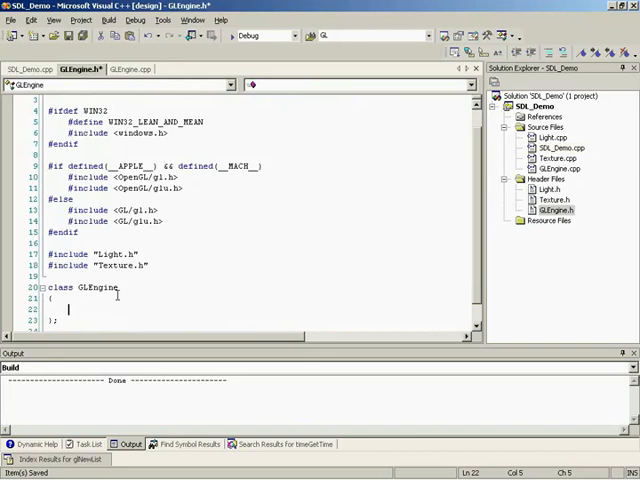
Step: Declare public GLEngine(), ~GLEngine() and static GLvoid Uninitialize(GLvoid) in GLEngine.h
type("public:")
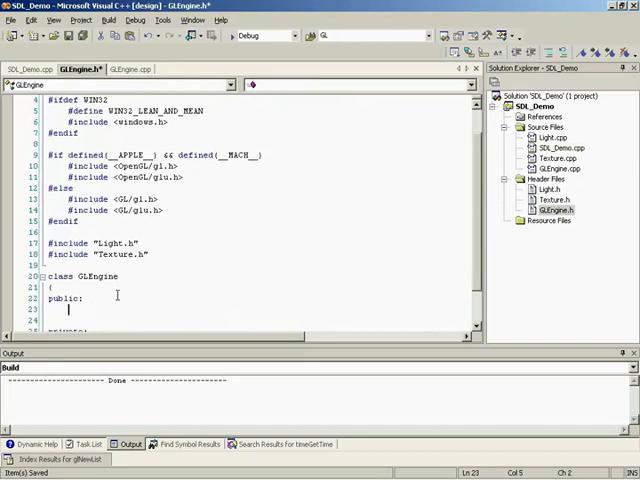
type("GLEngine();")
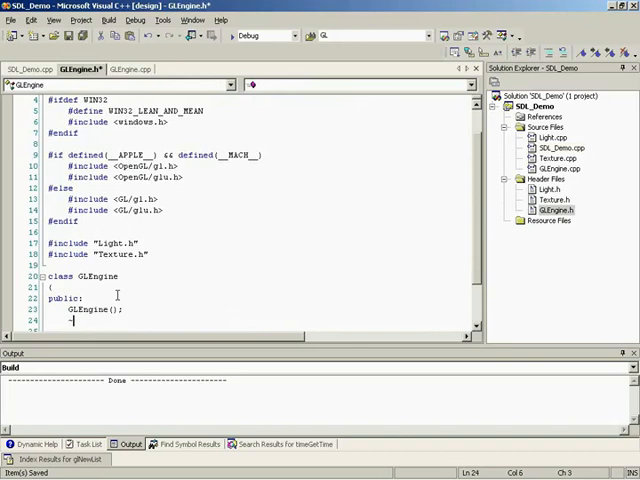
type("~GLEngine(")
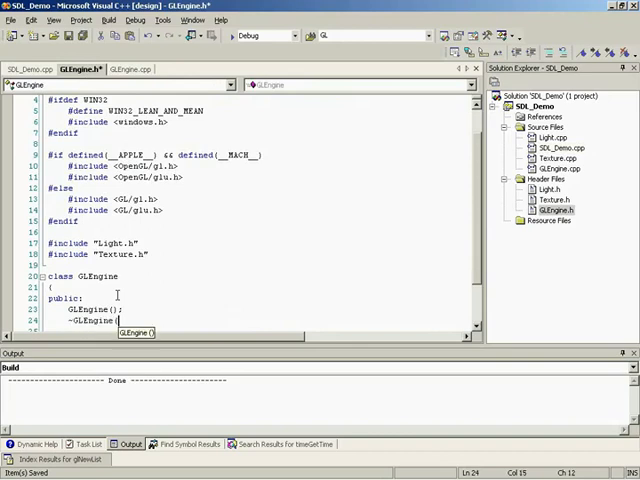
type(");")
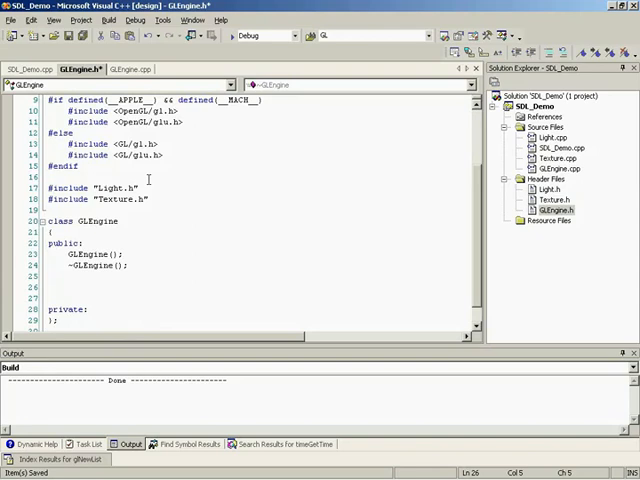
type("static")
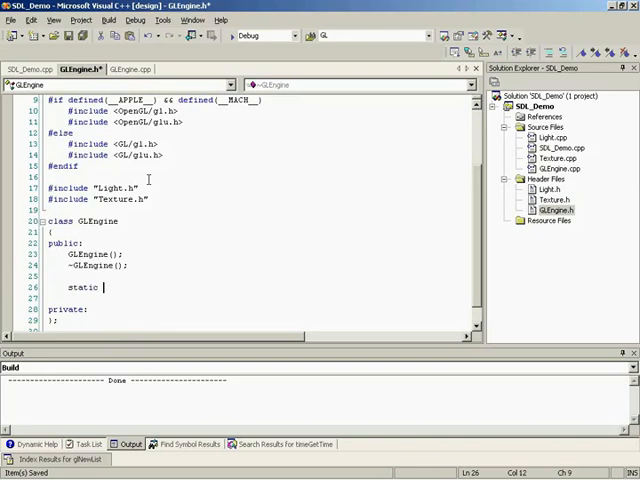
type("GLvoid")
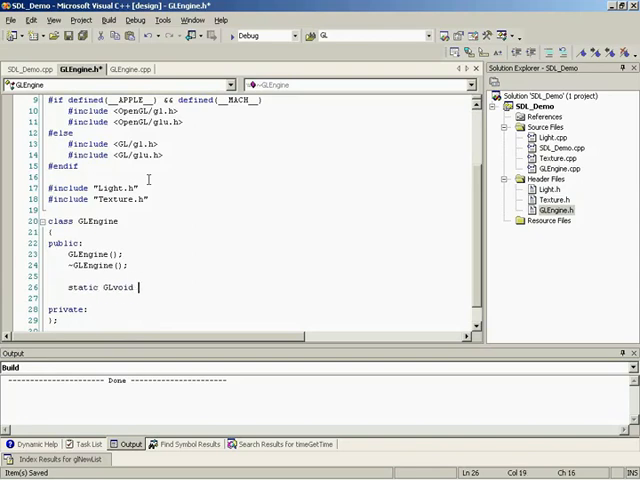
type("Uninitialize")
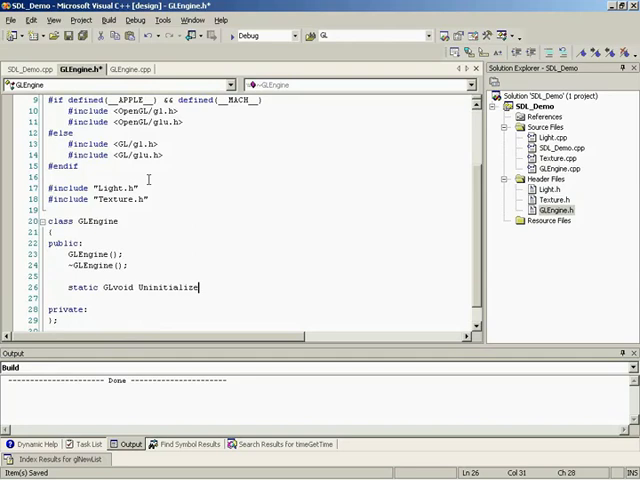
type("(GLvoid);")
left_click(259, 298)
type("static GLEngine *")
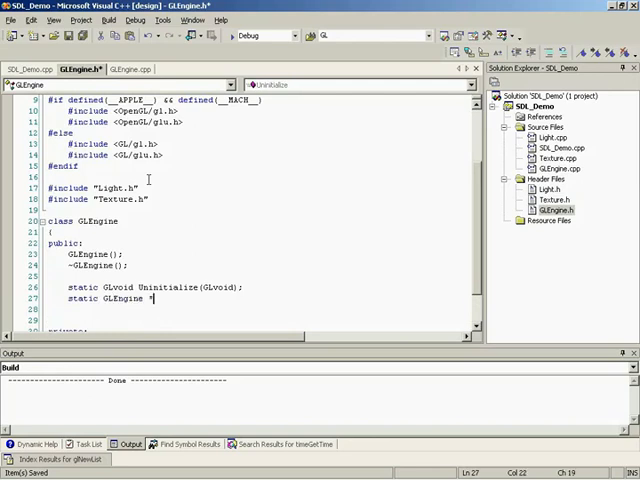
Step: Declare static getEngine and Initialize(GLint width, GLint height), then select the declarations for copying
type("getEngine(GLvoid);")
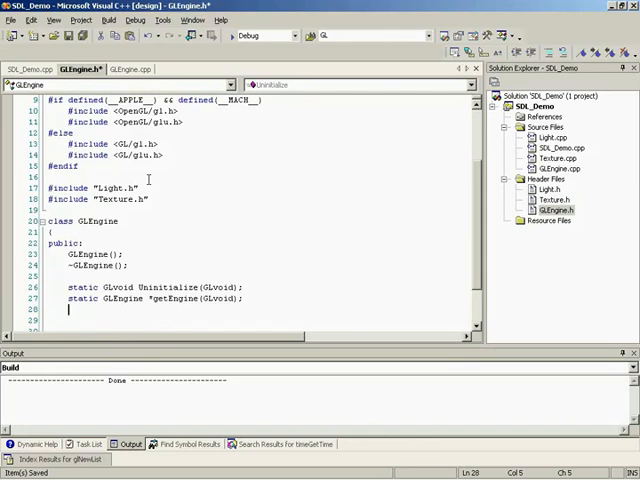
type("GLvoid")
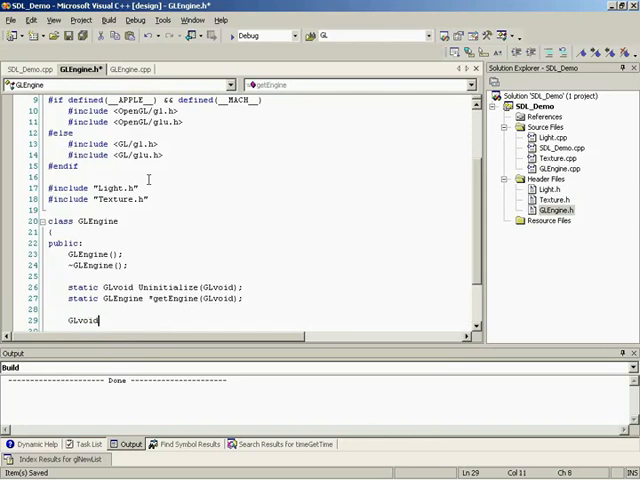
type("Initialize")
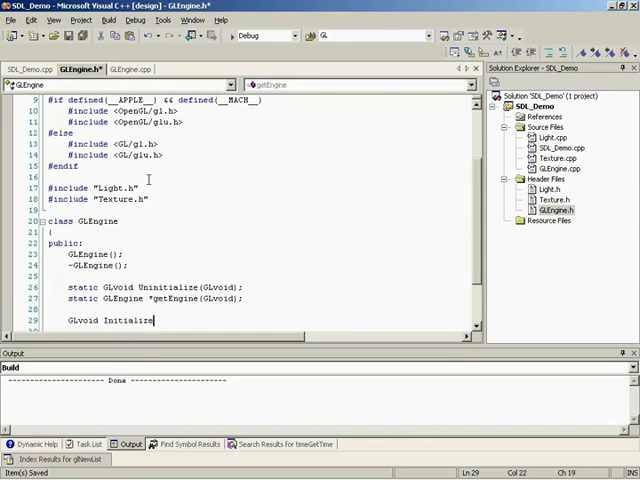
type("(GLing")
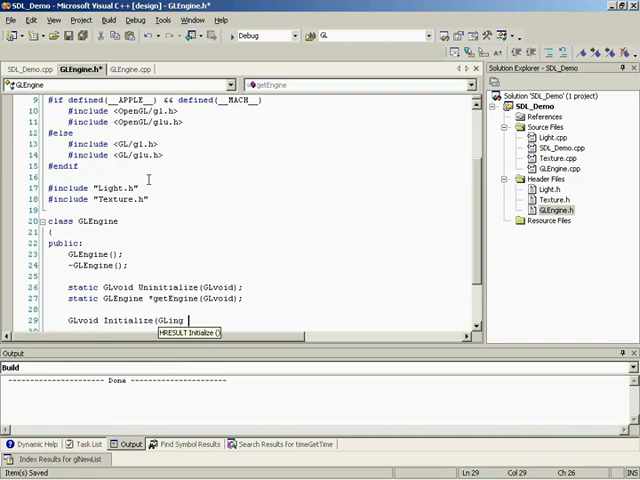
type("int width, GLint height);")
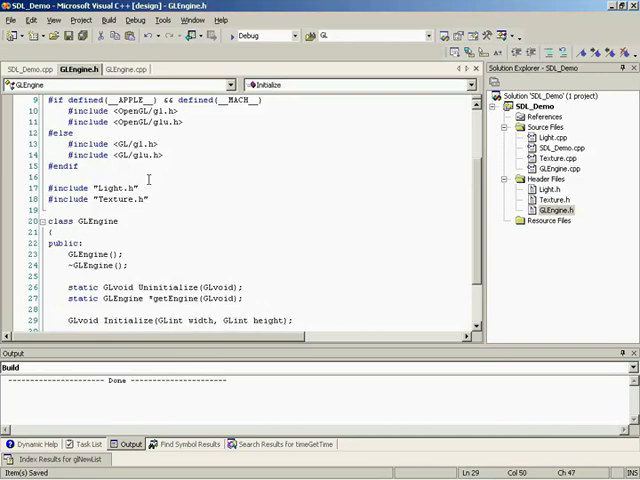
left_click_drag(88, 212, 293, 288)
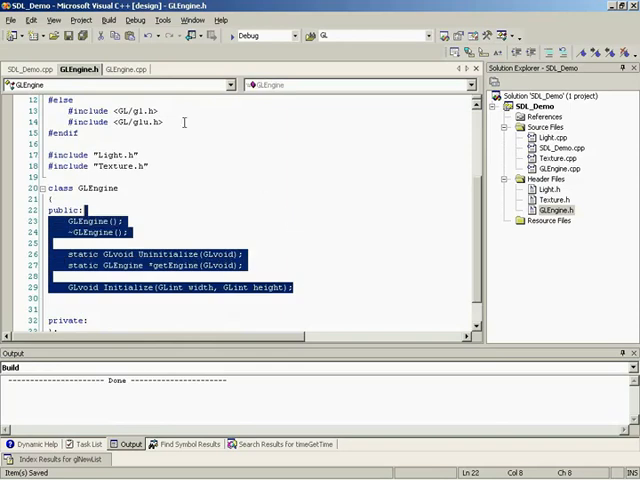
left_click(124, 69)
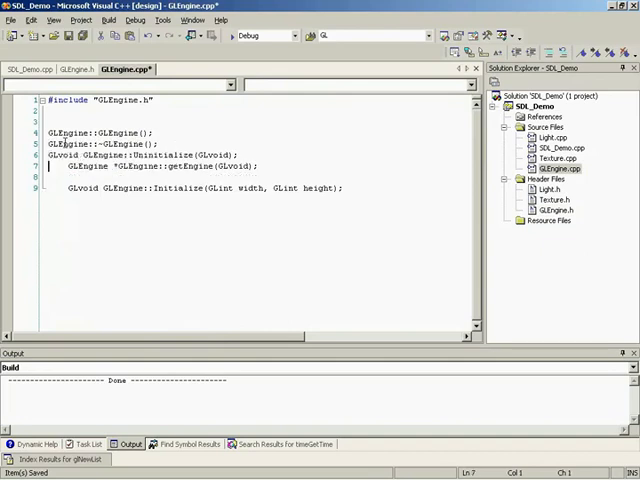
Step: Turn the pasted declarations into GLEngine:: definitions with empty { } bodies
double_click(67, 166)
type("{")
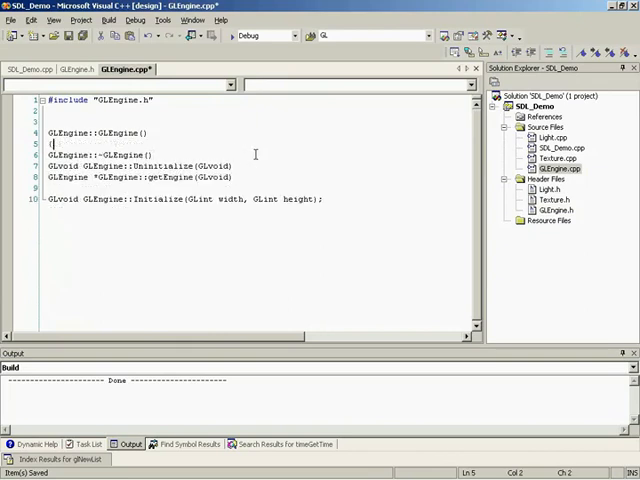
key("Enter")
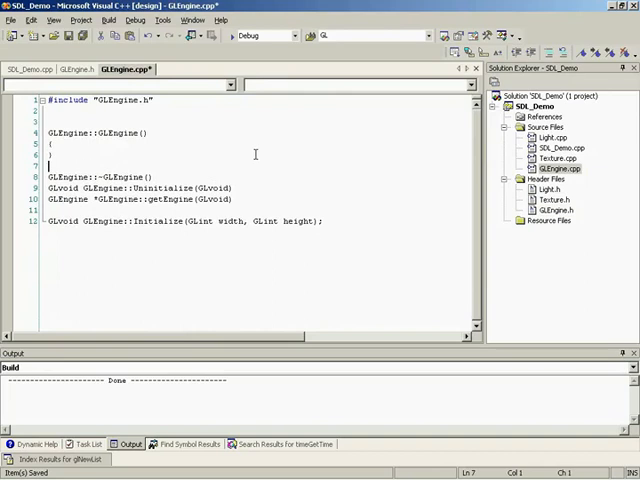
key("Enter")
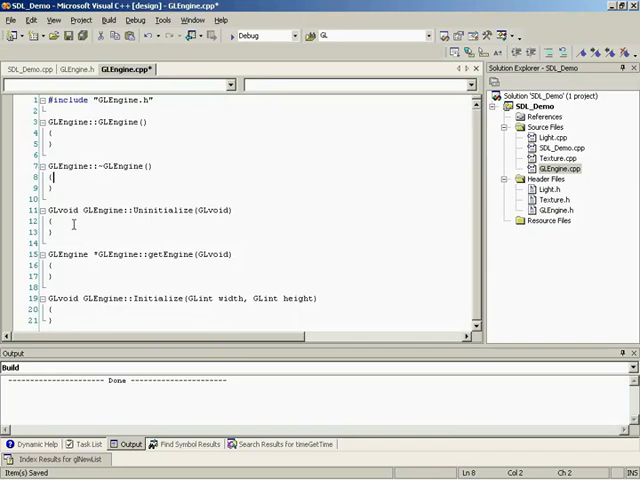
left_click(55, 219)
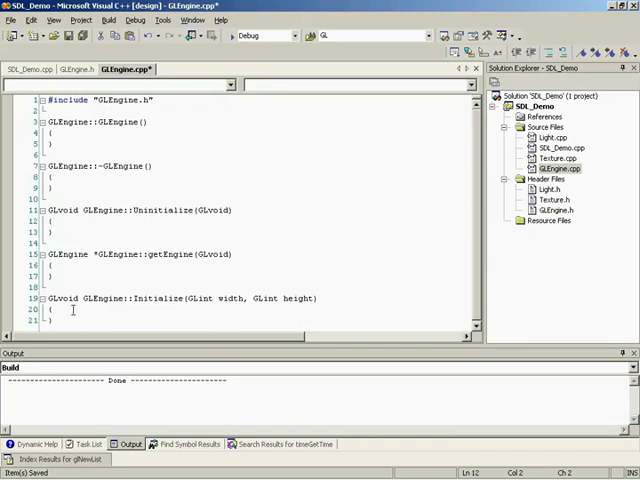
Step: Write getEngine as static GLEngine *engine = new GLEngine(); return engine;
left_click(48, 310)
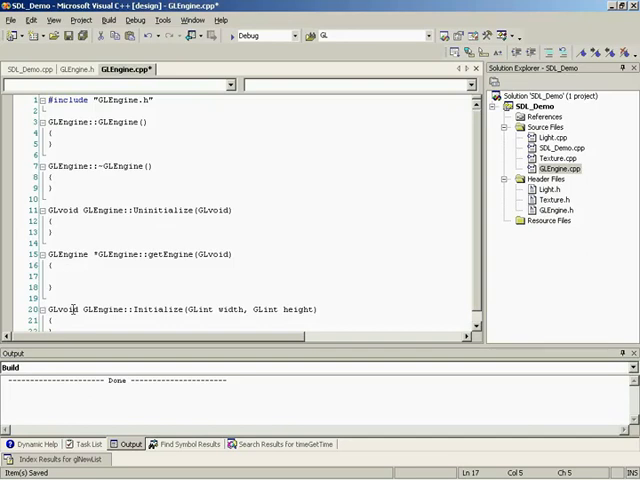
type("static")
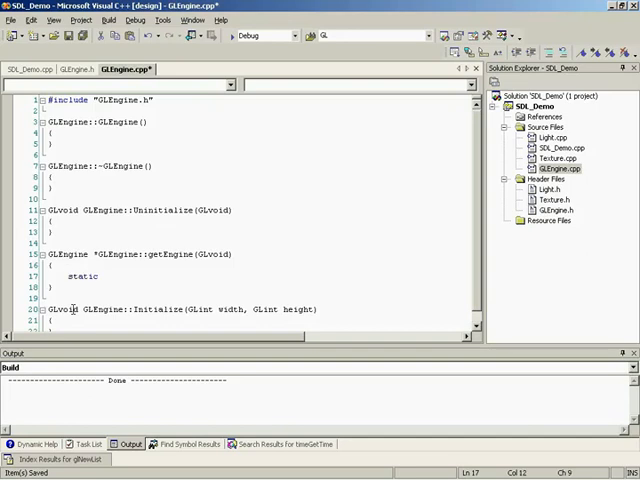
type("GL")
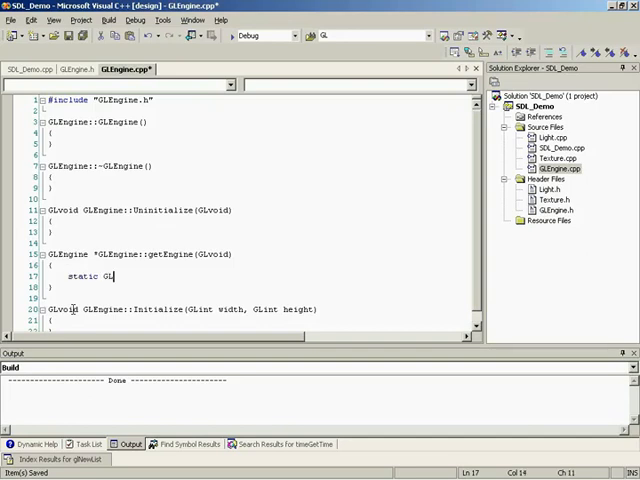
type("Engine *engine = new GLEngine();")
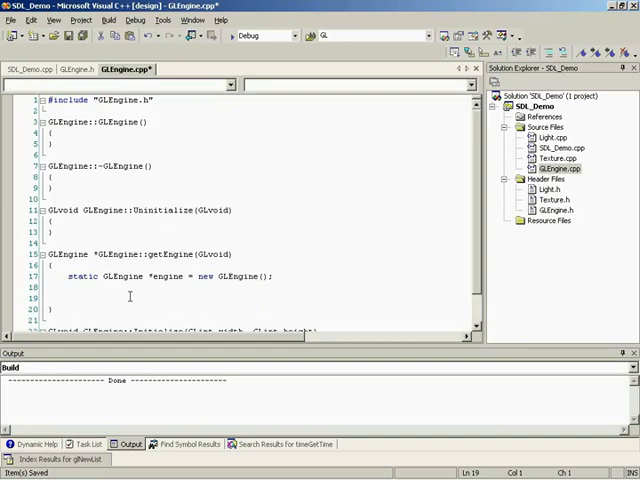
type("return engine;")
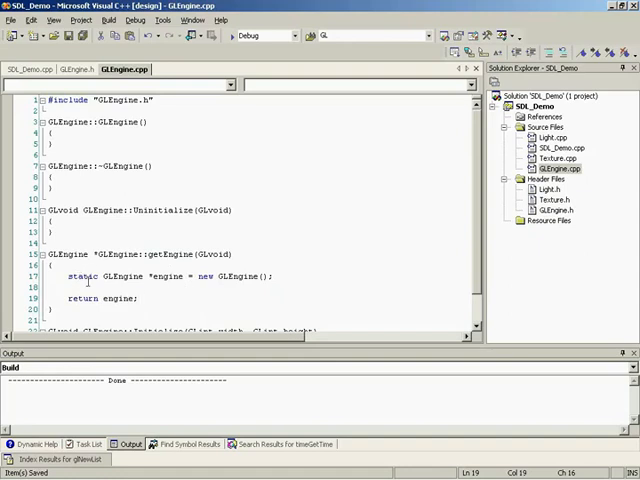
left_click(70, 288)
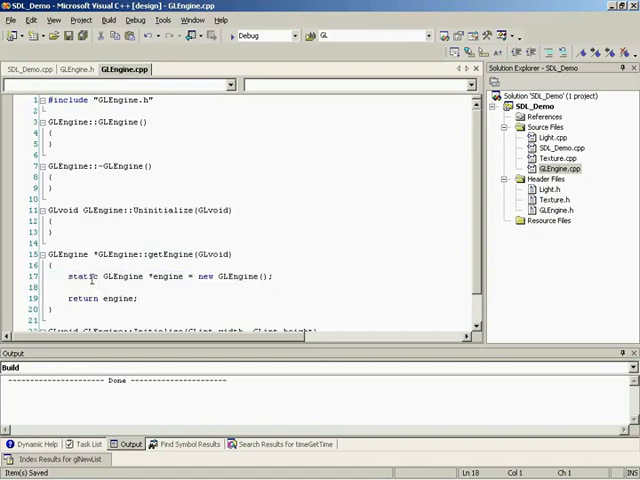
double_click(75, 277)
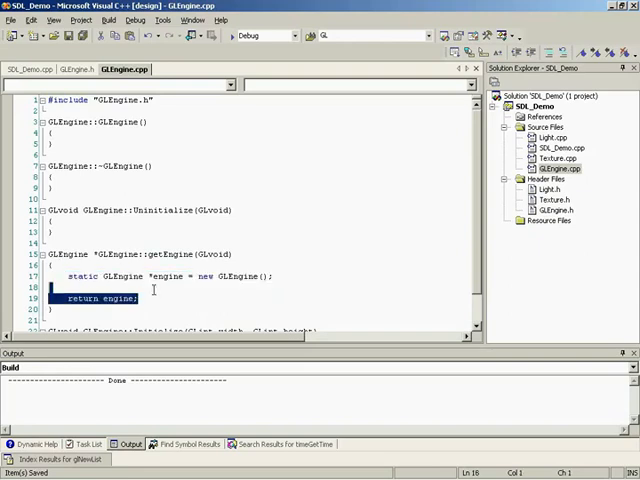
mouse_move(127, 277)
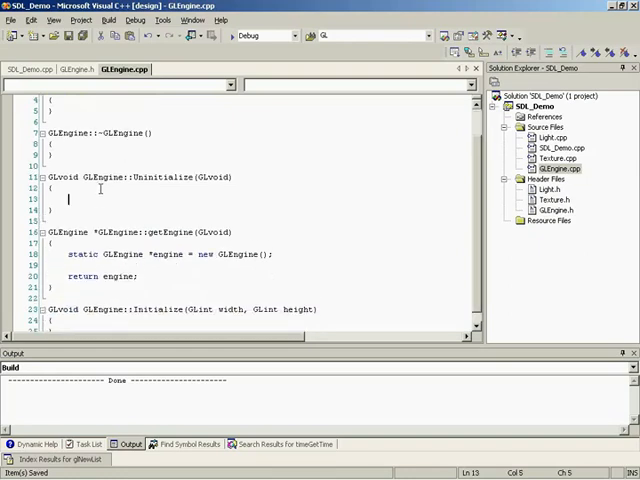
Step: Put delete GLEngine::getEngine(); in Uninitialize and Light::Initialize() in Initialize
type("delete")
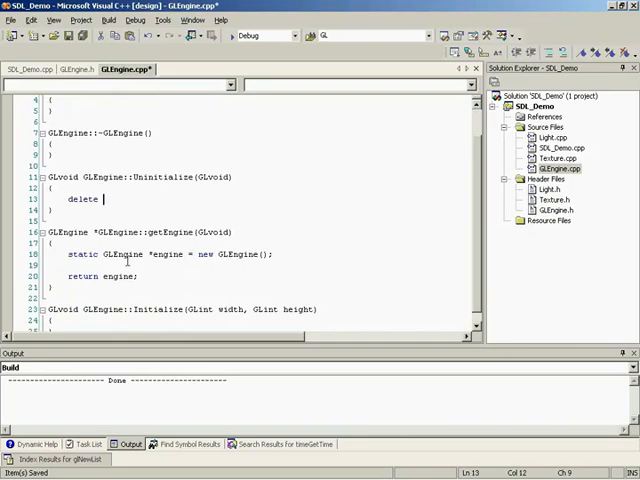
type("GLEngine::getEngine(")
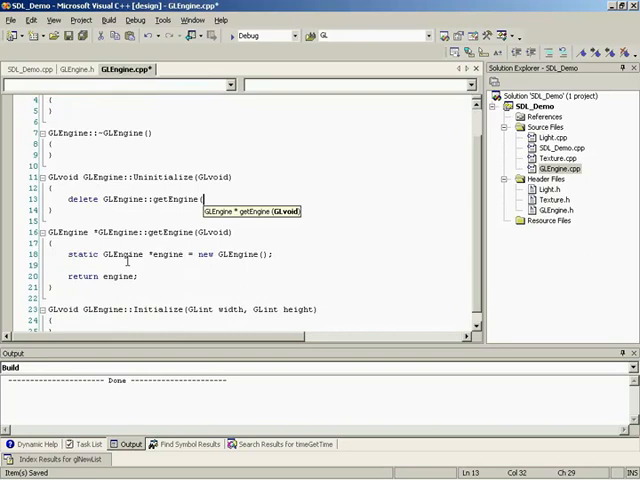
type(");")
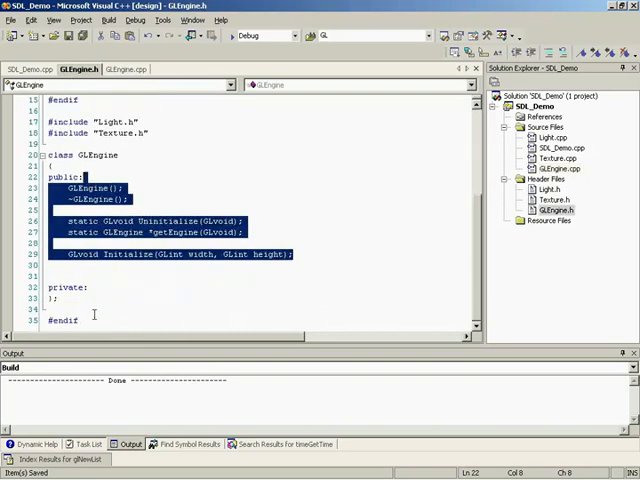
left_click(122, 69)
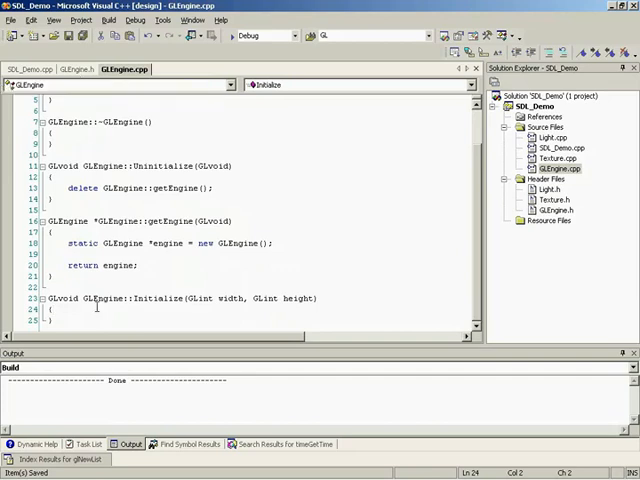
type("Light::Initialize();")
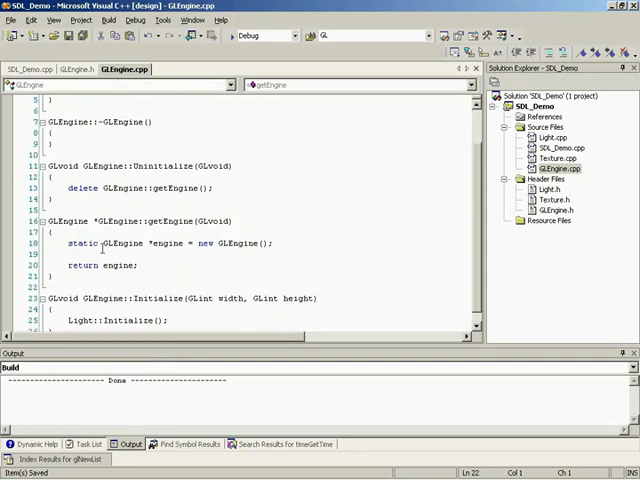
Step: Build and run SDL_Demo, check the textured crate, and close the OpenGL Demo window
left_click(30, 69)
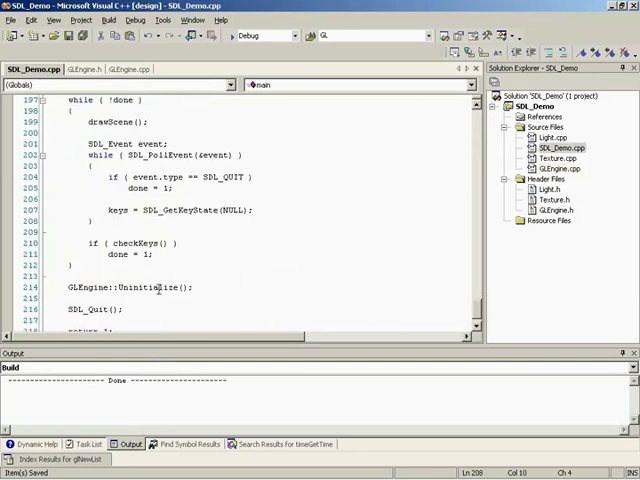
scroll("up", 3)
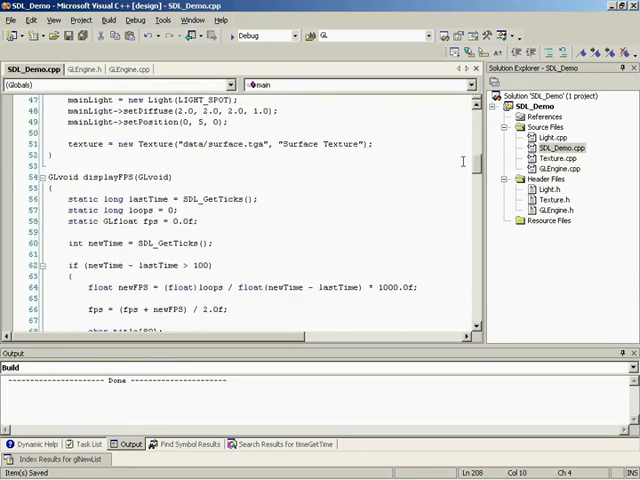
scroll("up", 3)
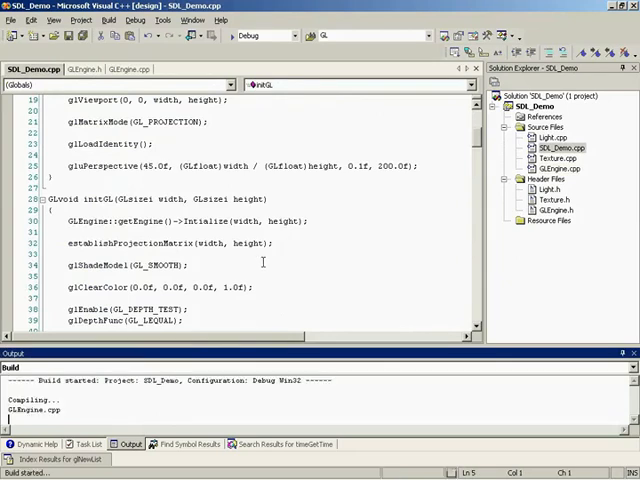
left_click(90, 444)
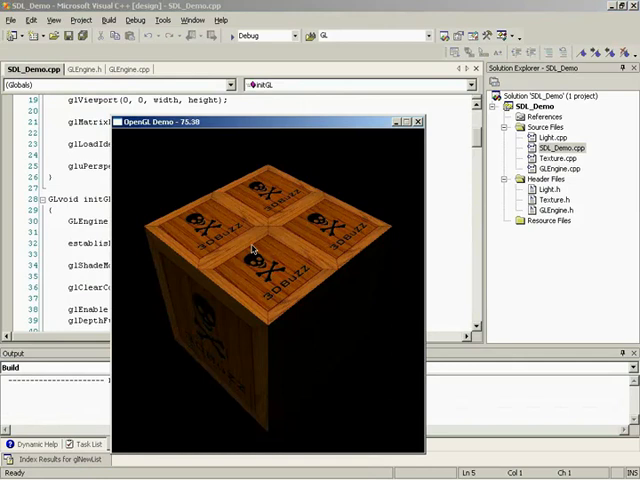
left_click(417, 121)
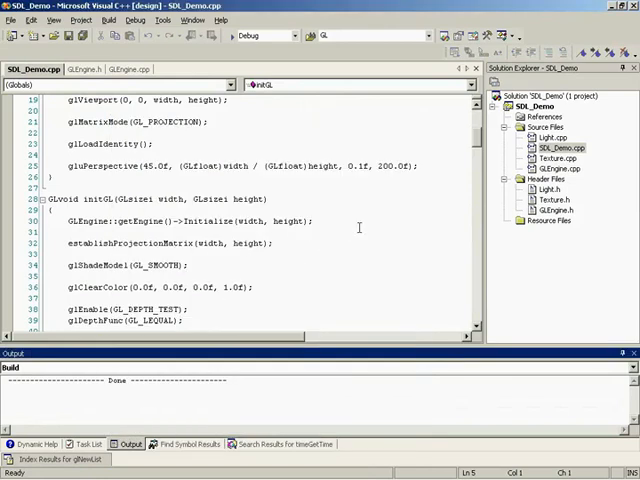
Step: Add a placeholder iGLEngine->drawText call after the Initialize line in initGL, then go to GLEngine.h
left_click(172, 221)
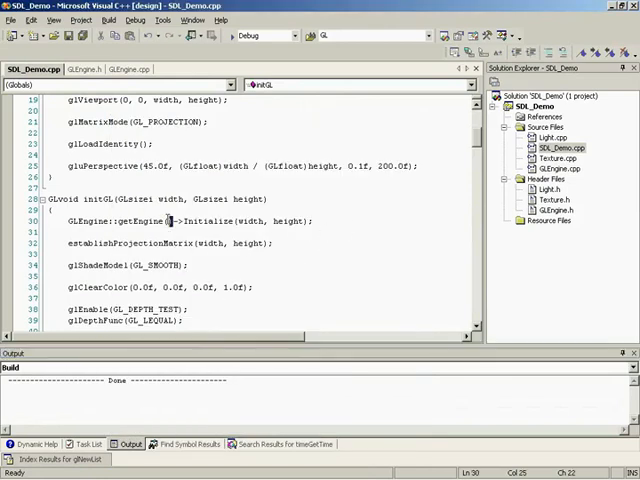
left_click(53, 241)
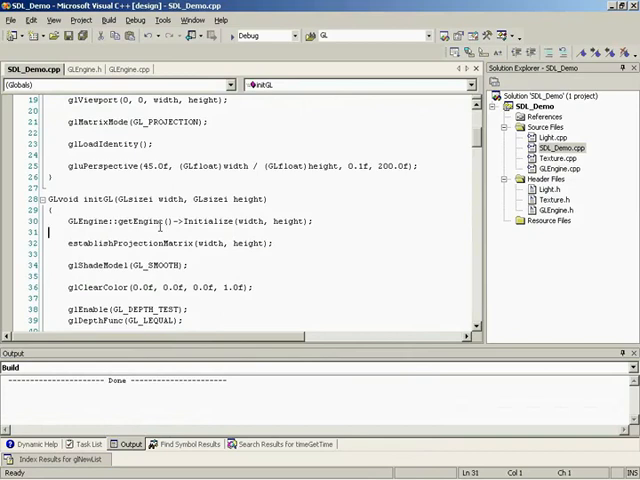
type("GLEngine::getEngine()->drawText(sdfla;sdfasf")
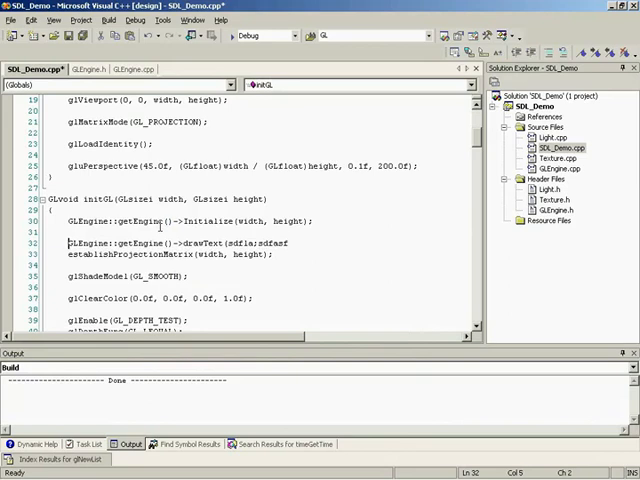
double_click(120, 242)
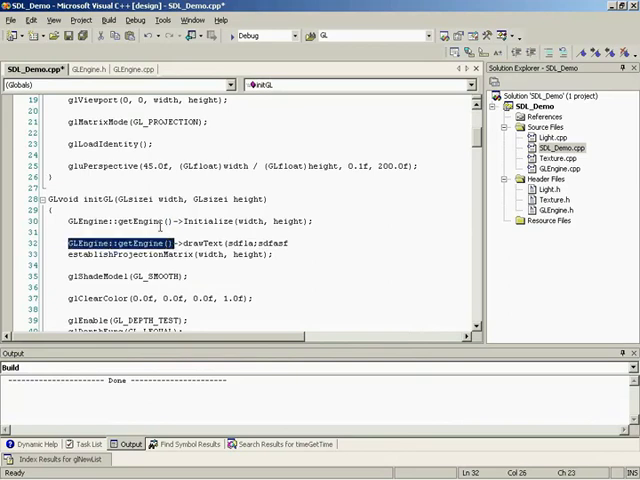
mouse_move(210, 254)
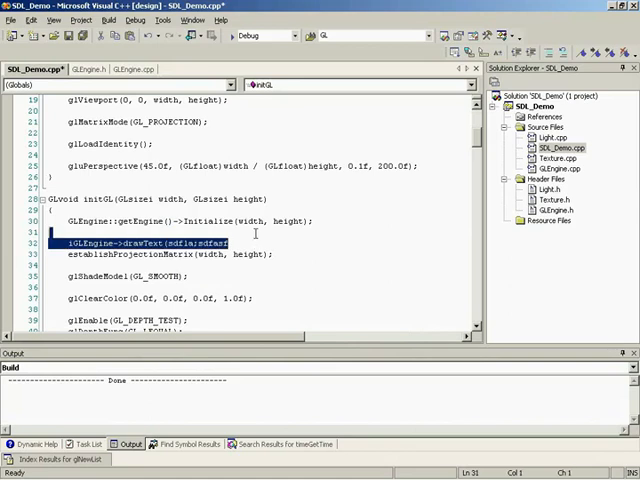
left_click(82, 69)
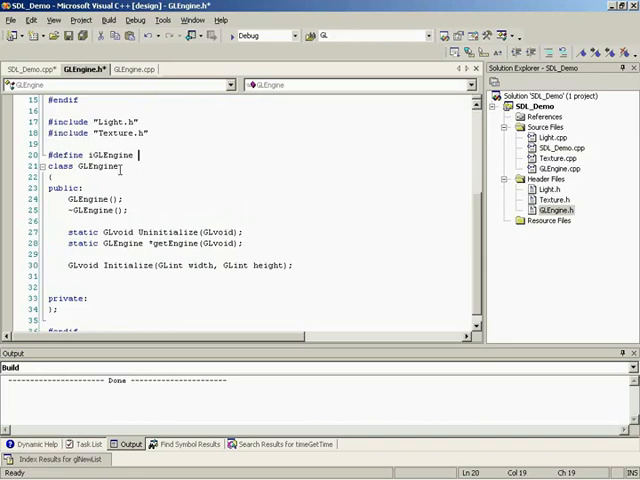
Step: Finish '#define iGLEngine GLEngine::getEngine()' in GLEngine.h, save, and rerun the crate demo
type("GLEngine::getEngine(")
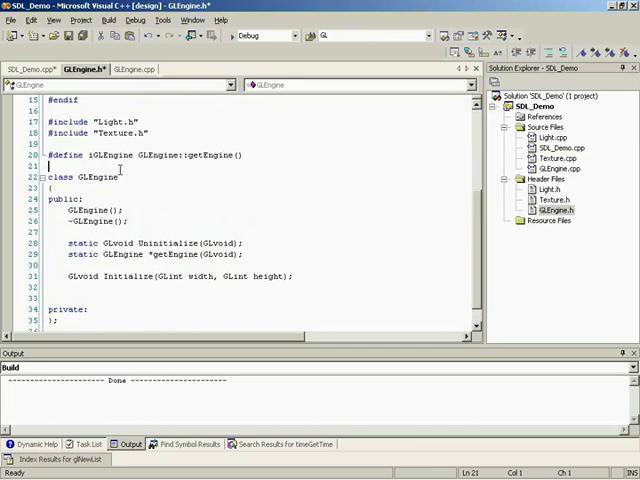
key("ctrl+s")
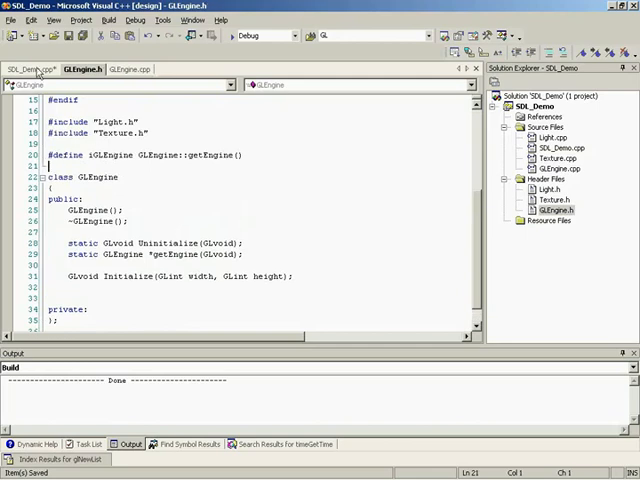
left_click(36, 68)
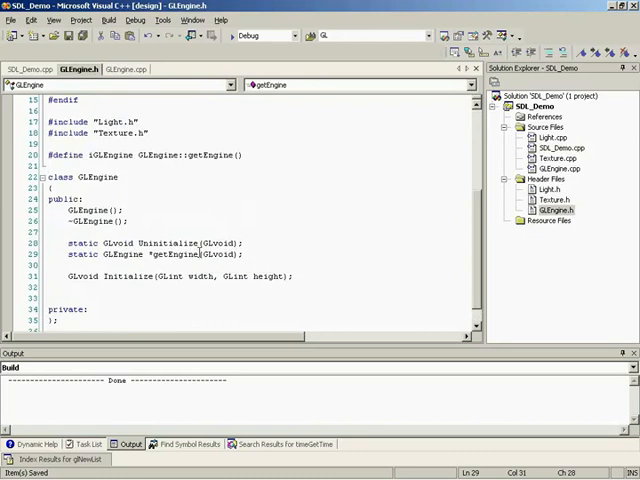
type("Instance")
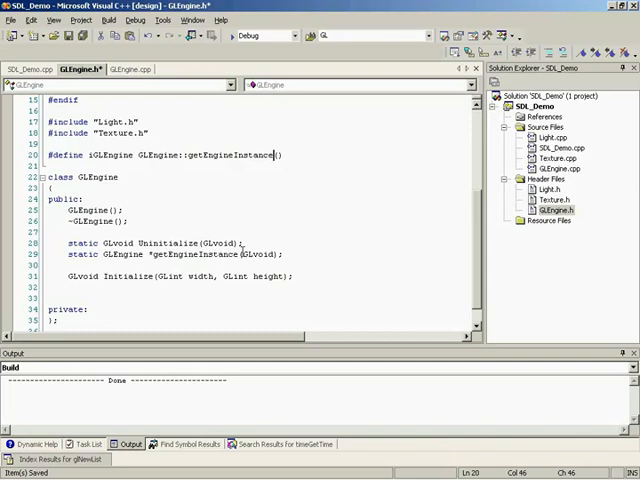
double_click(205, 155)
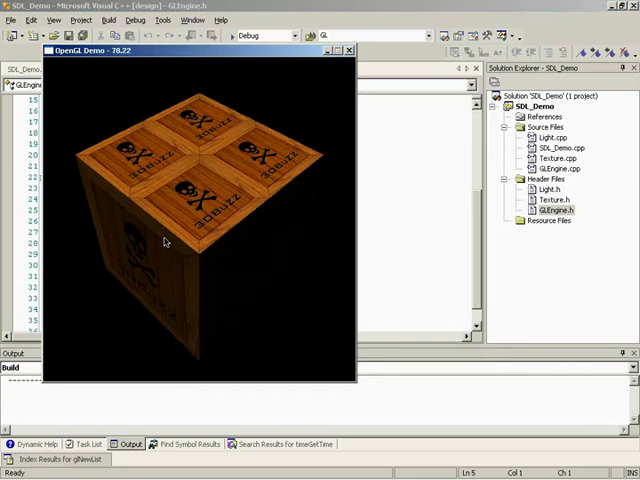
left_click(349, 50)
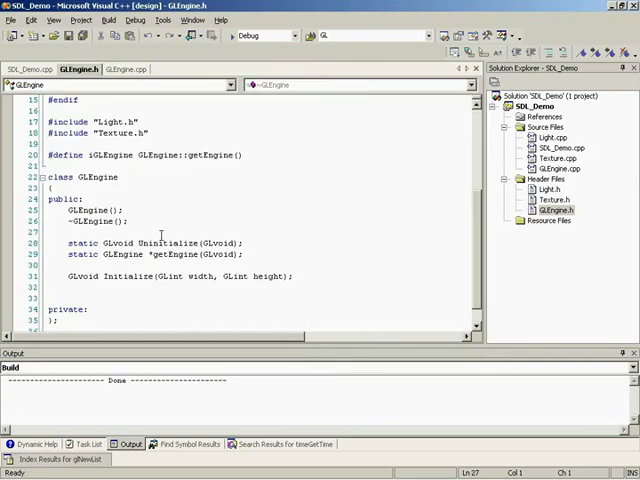